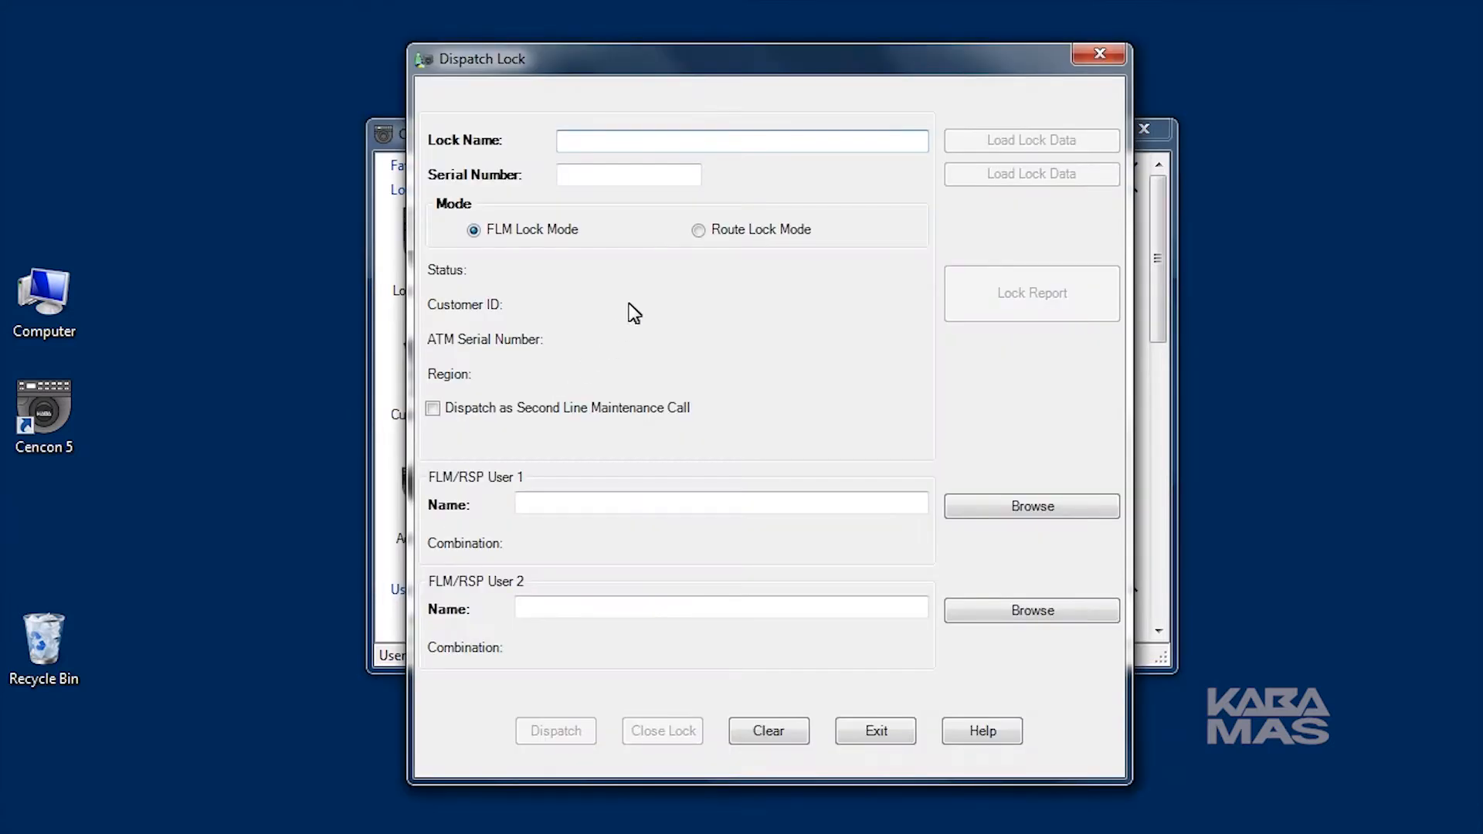
# - Enter lock name 001000440 in FLM lock mode and load its lock data
pyautogui.click(741, 141)
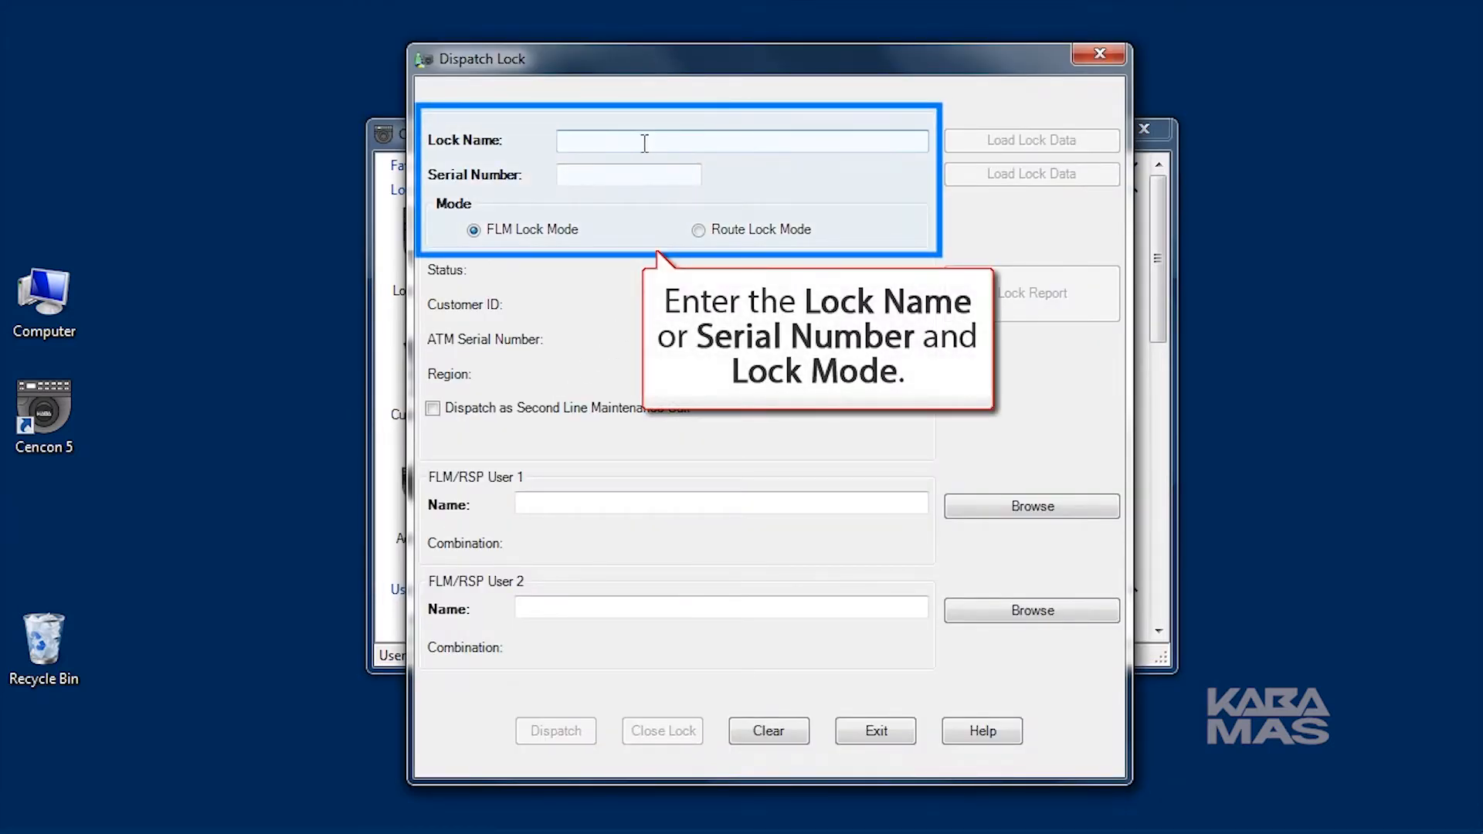
pyautogui.write('001000440')
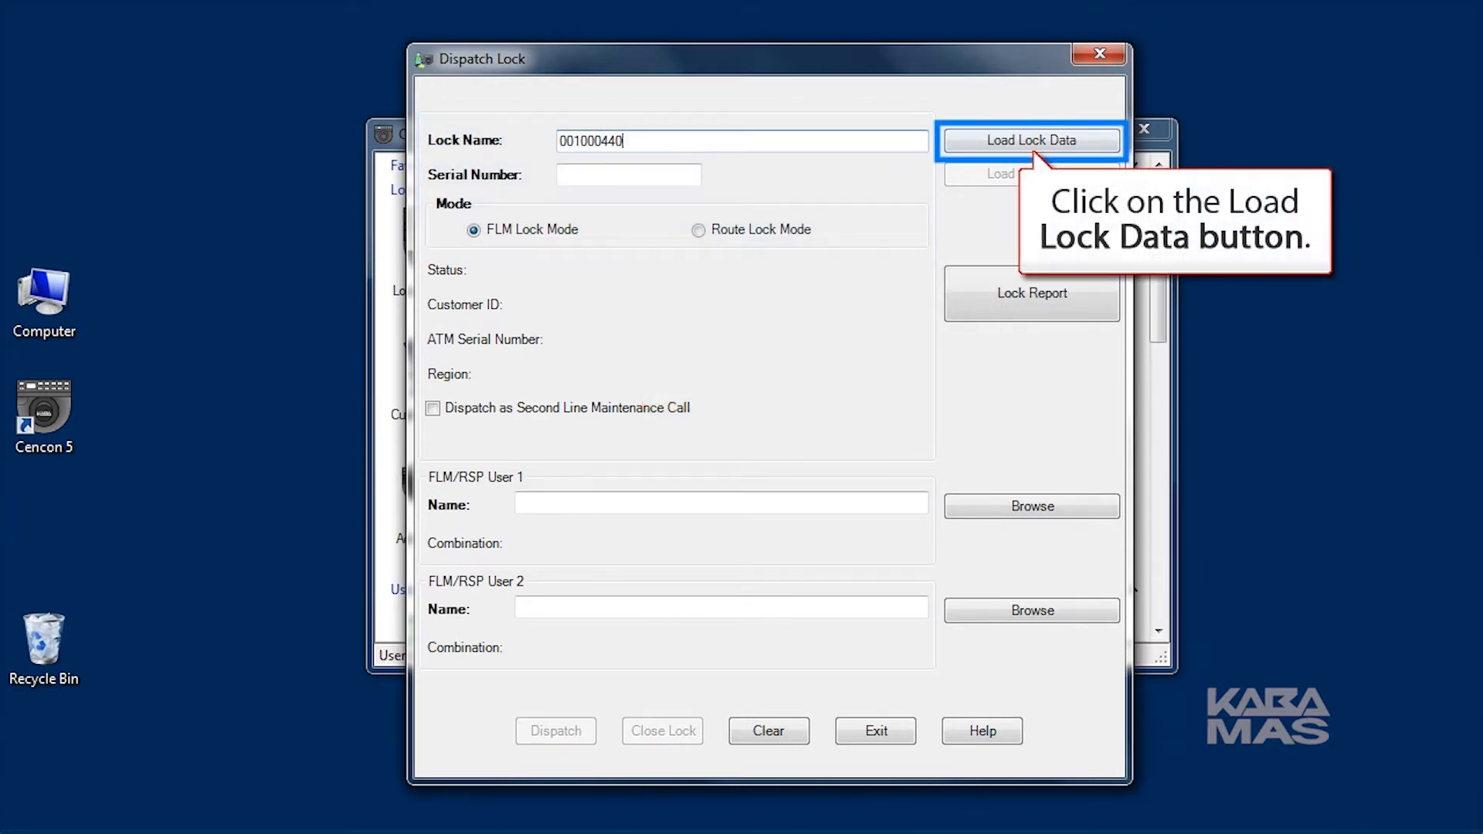
pyautogui.click(1032, 141)
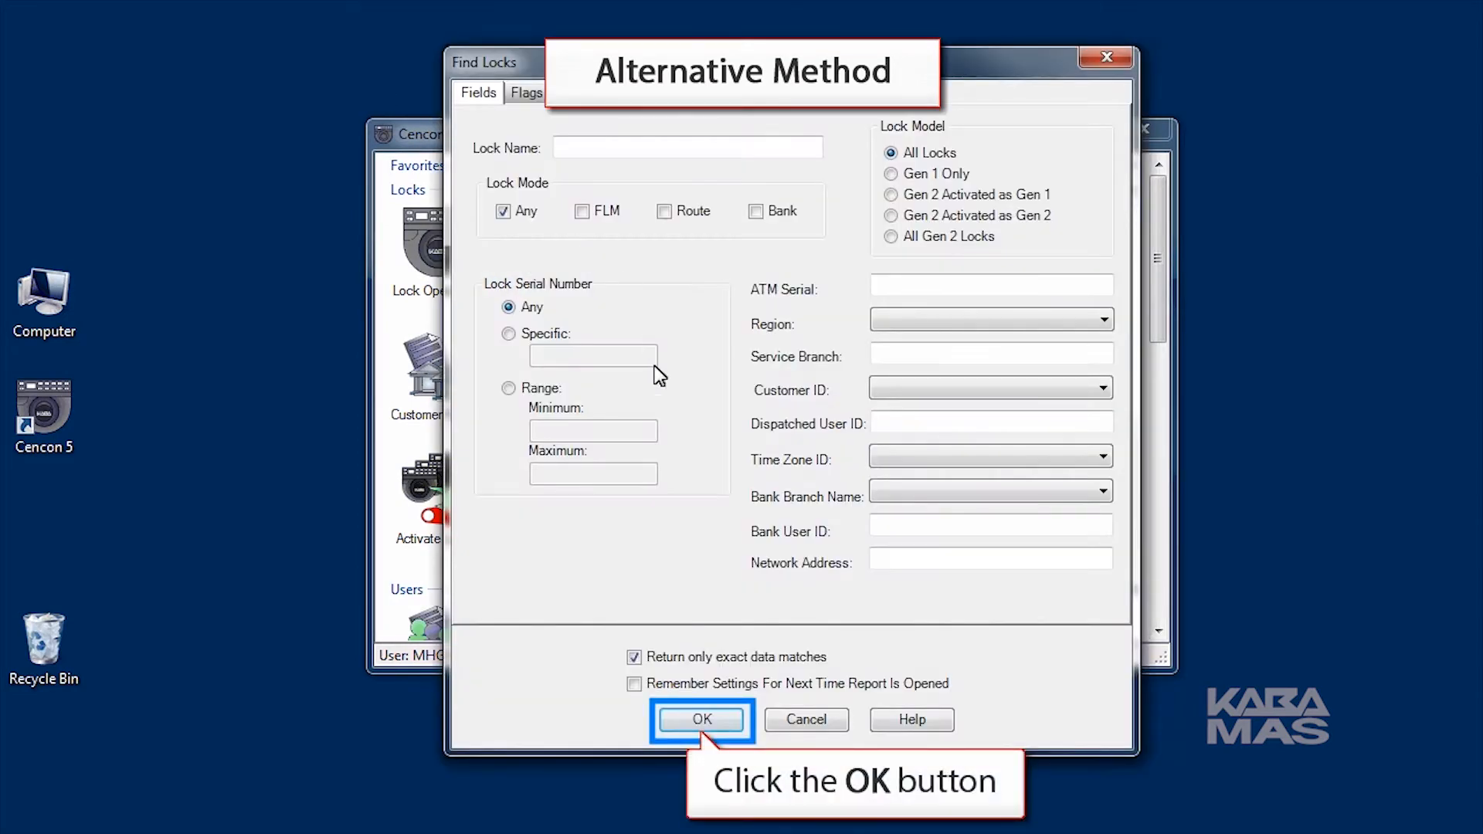
# - Run the lock search and start dispatching Active lock 001000440 from the Lock Report
pyautogui.click(702, 720)
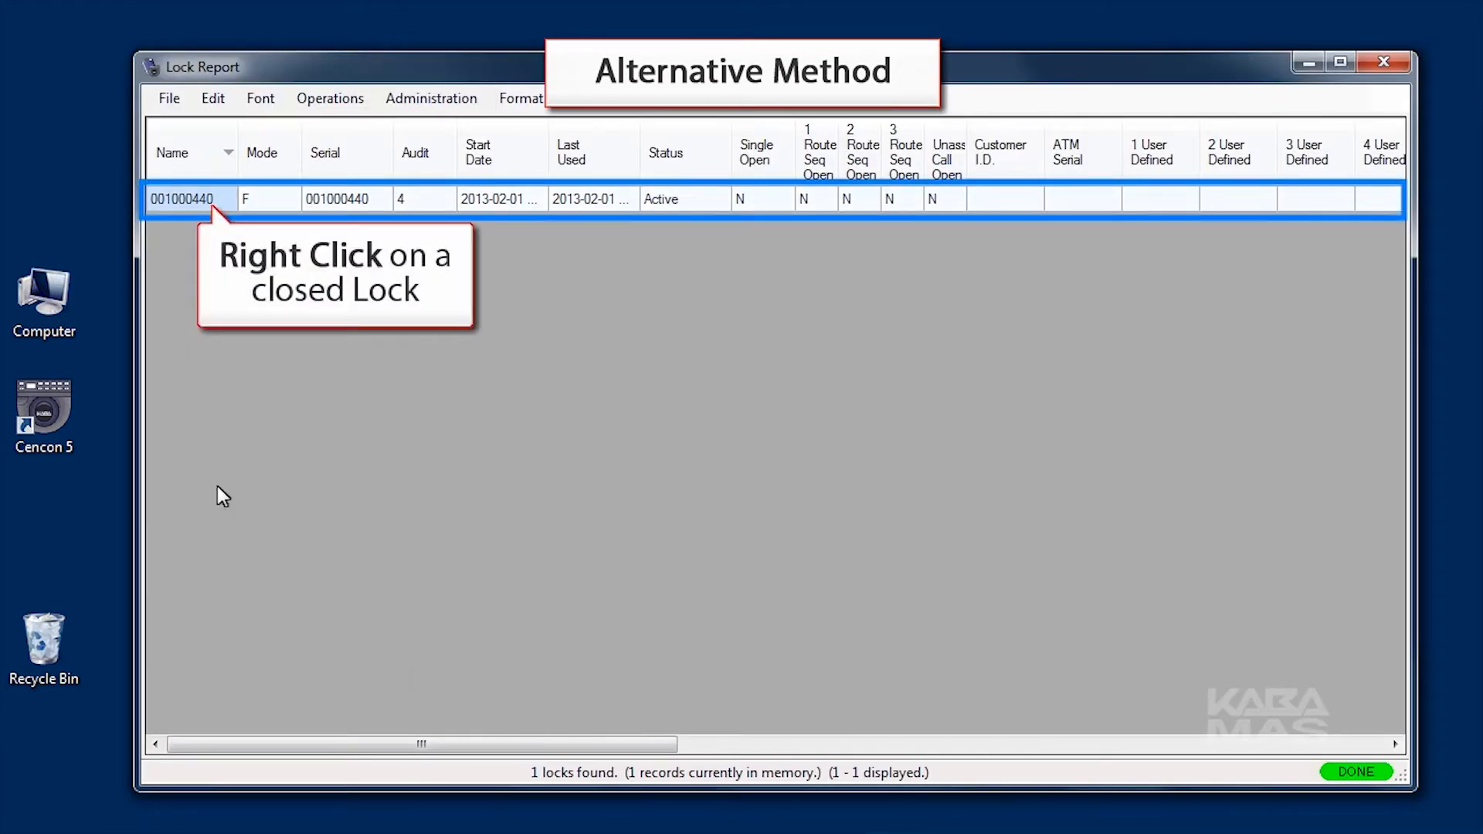
pyautogui.rightClick(183, 200)
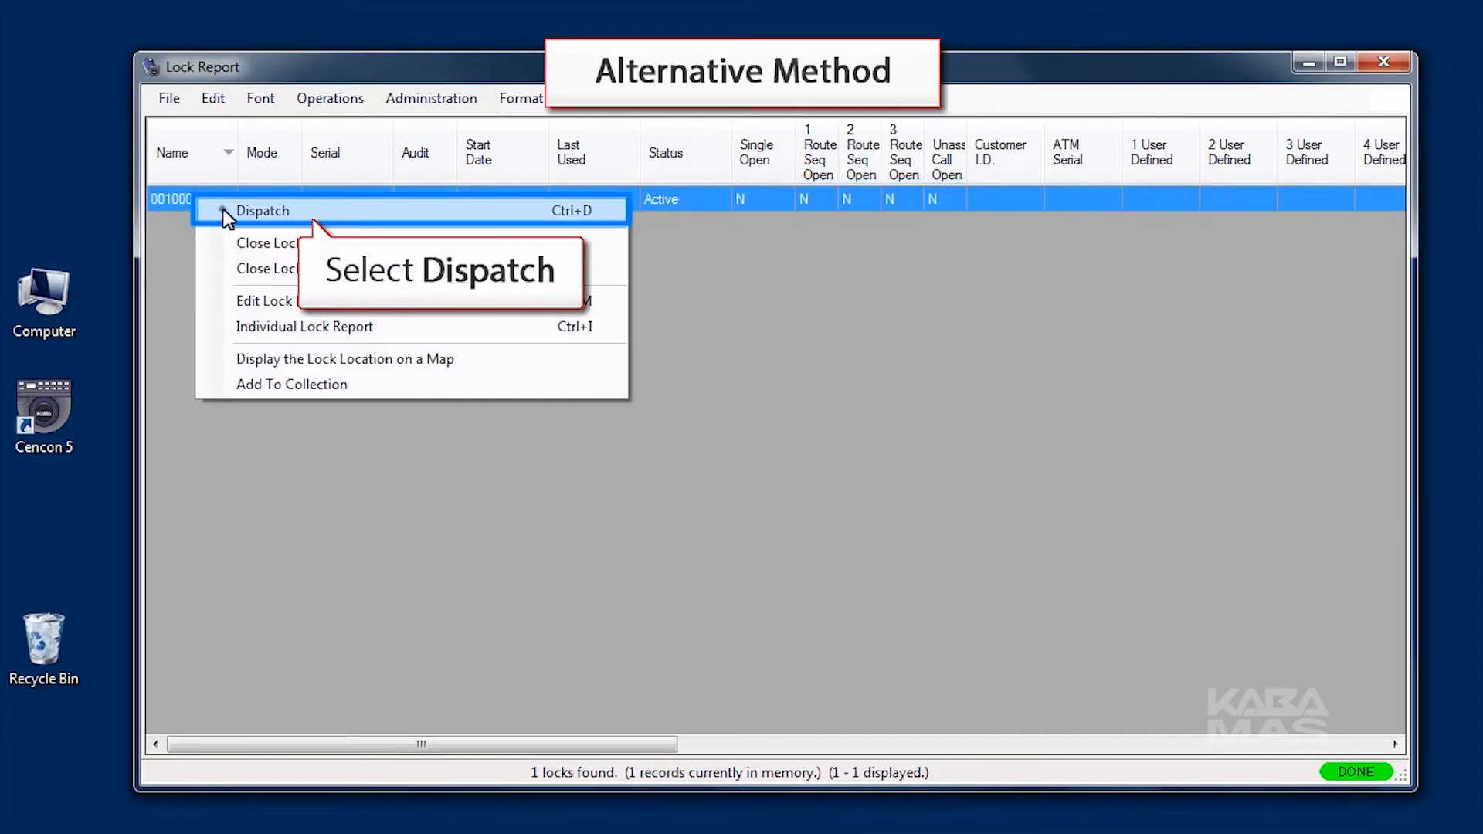
pyautogui.click(261, 210)
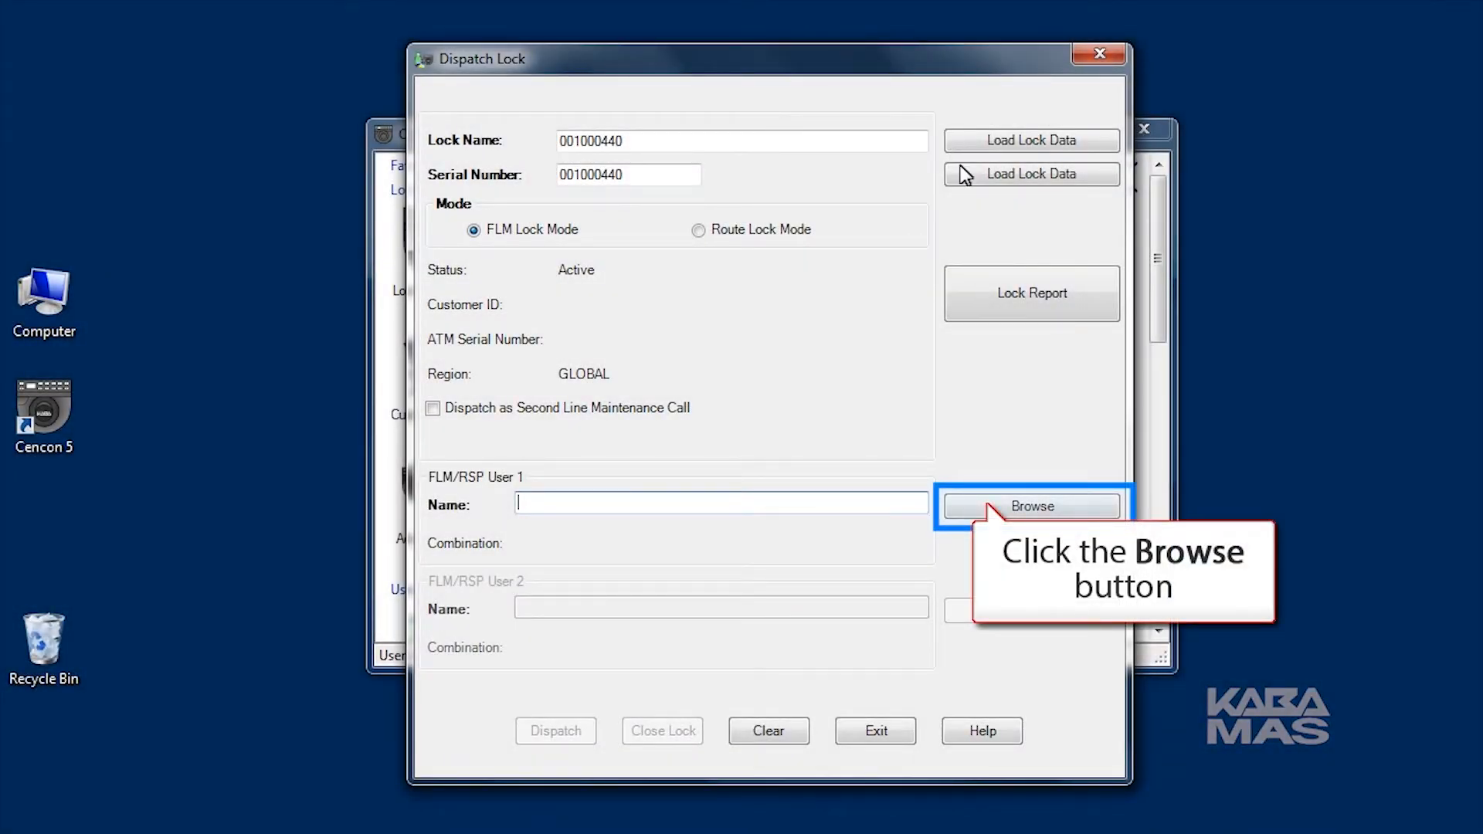
# - Assign FLM01 as FLM/RSP User 1 for lock 001000440 via the Select User list
pyautogui.click(1032, 505)
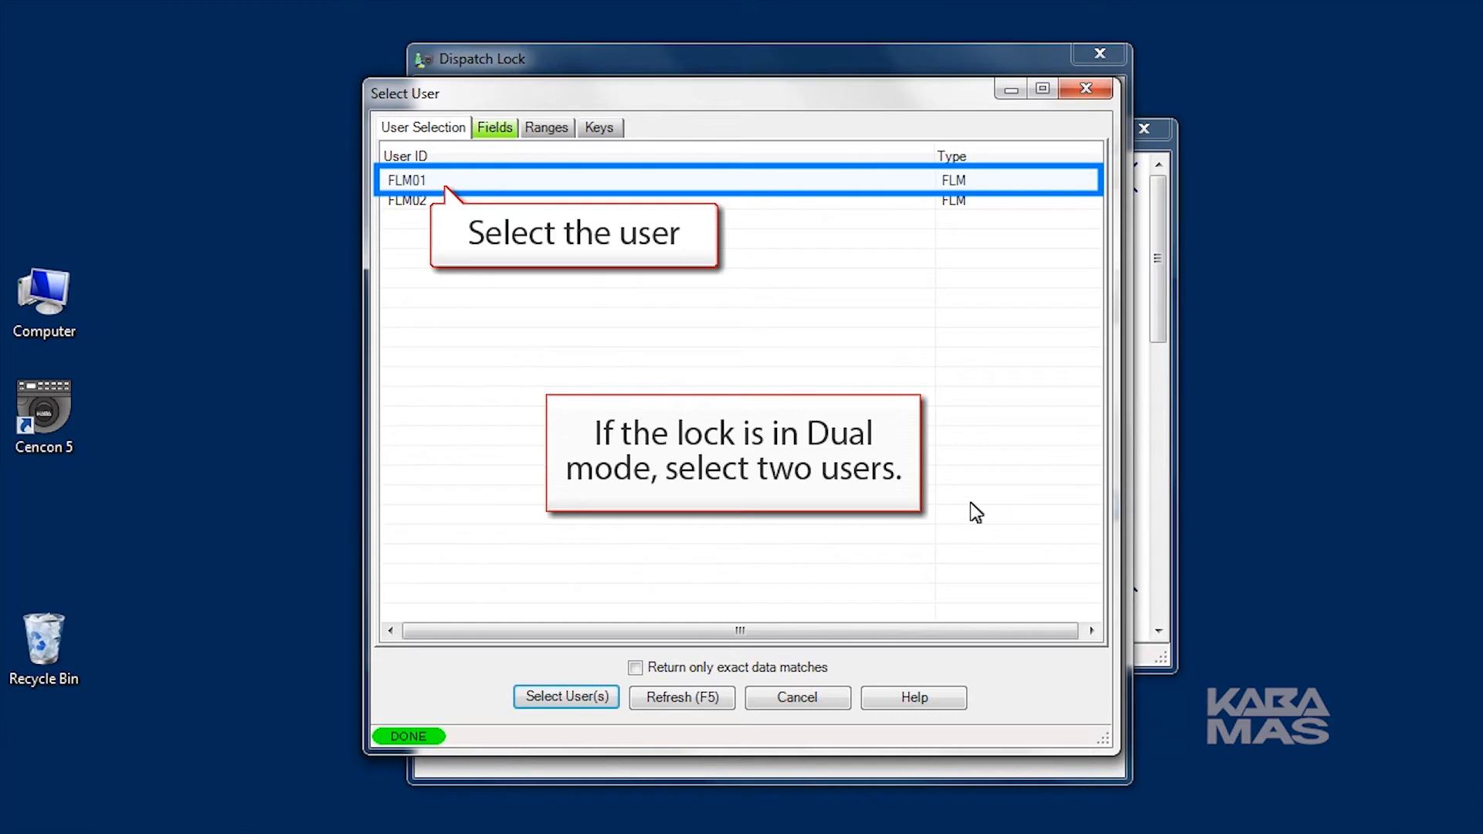
pyautogui.moveTo(400, 184)
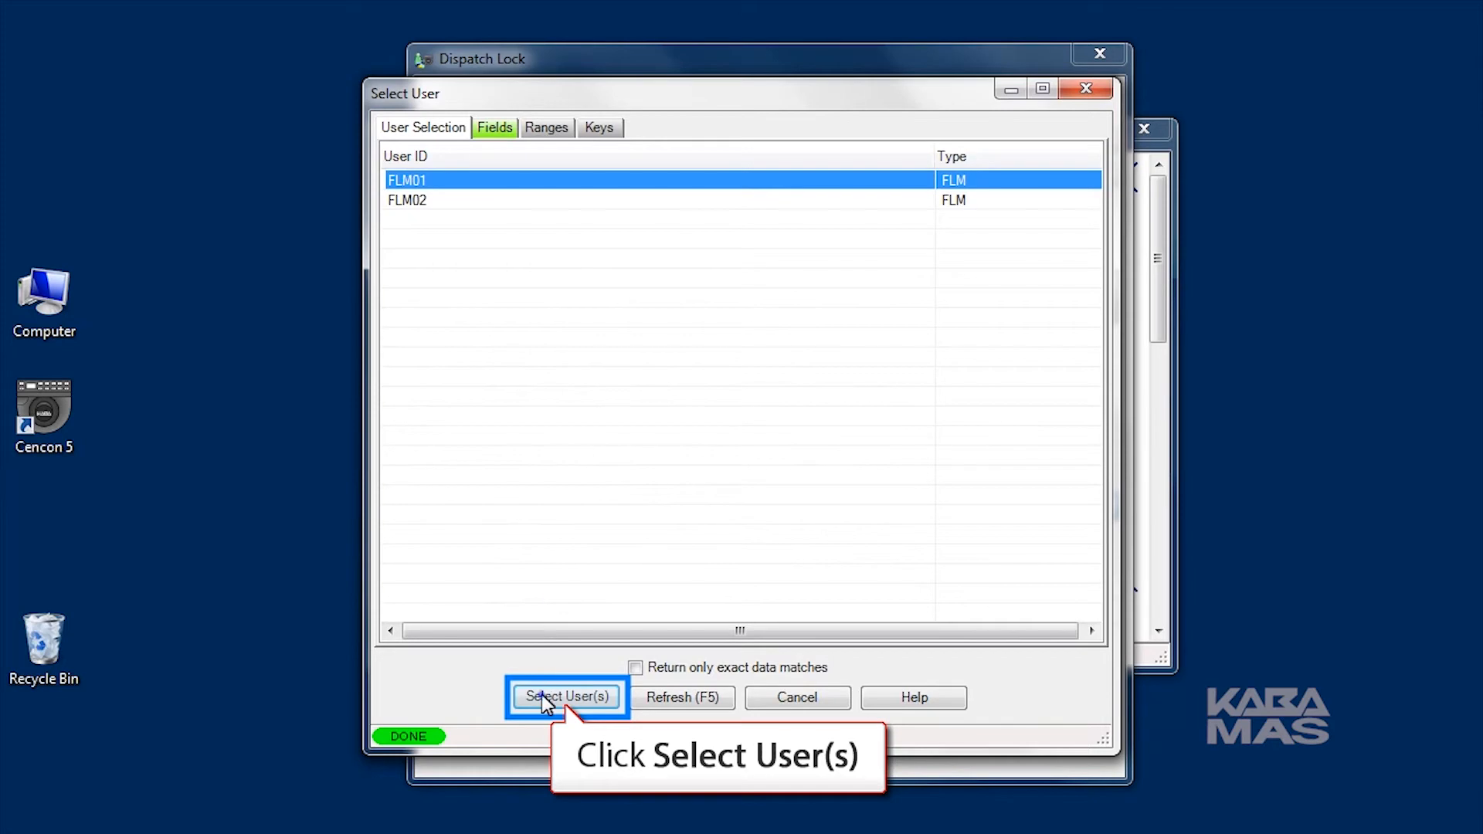
pyautogui.click(566, 697)
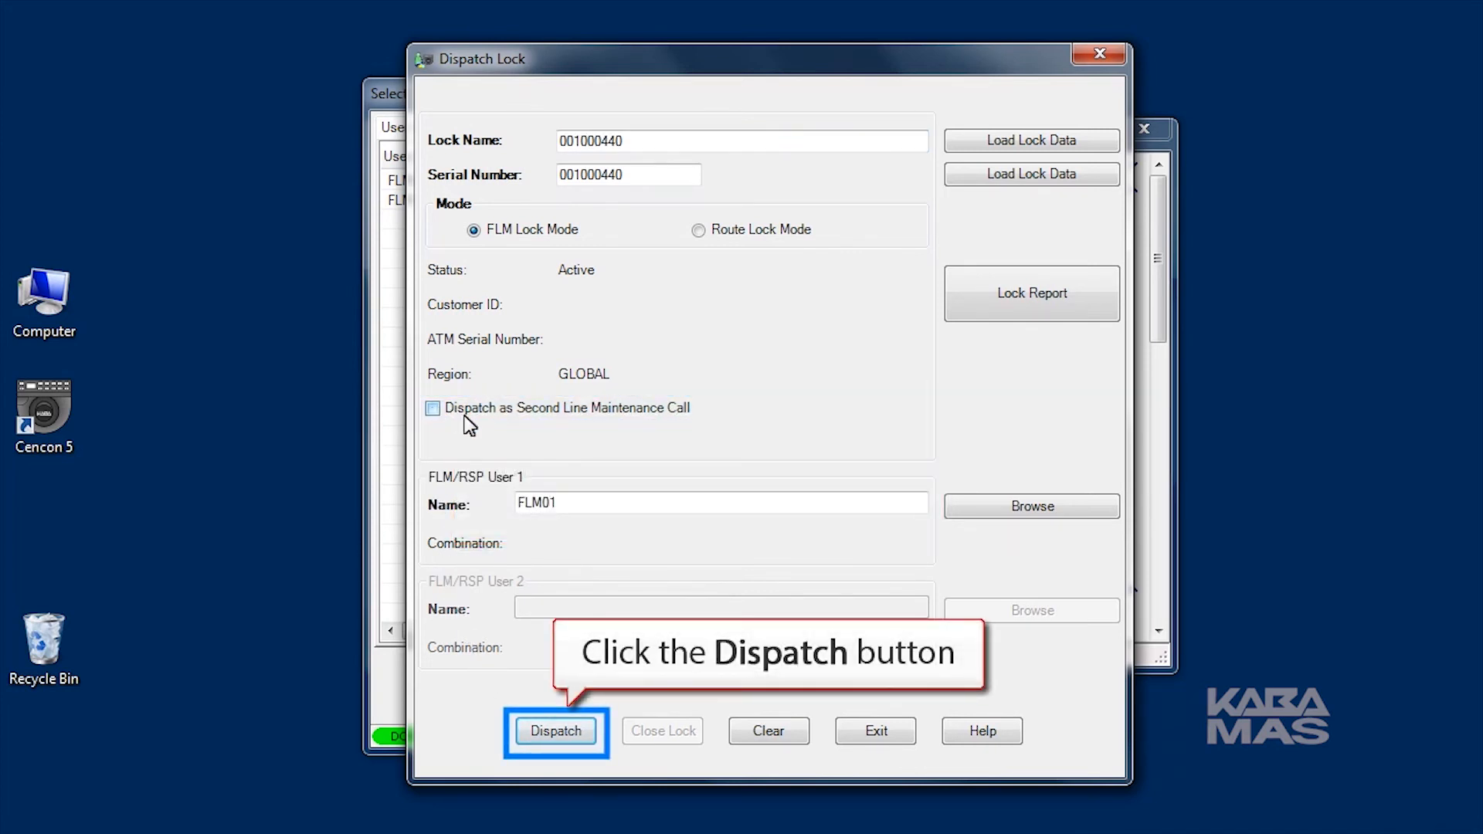
# - Dispatch lock 001000440 to FLM01, generating combination 92 96 53 for audit count 3
pyautogui.click(556, 731)
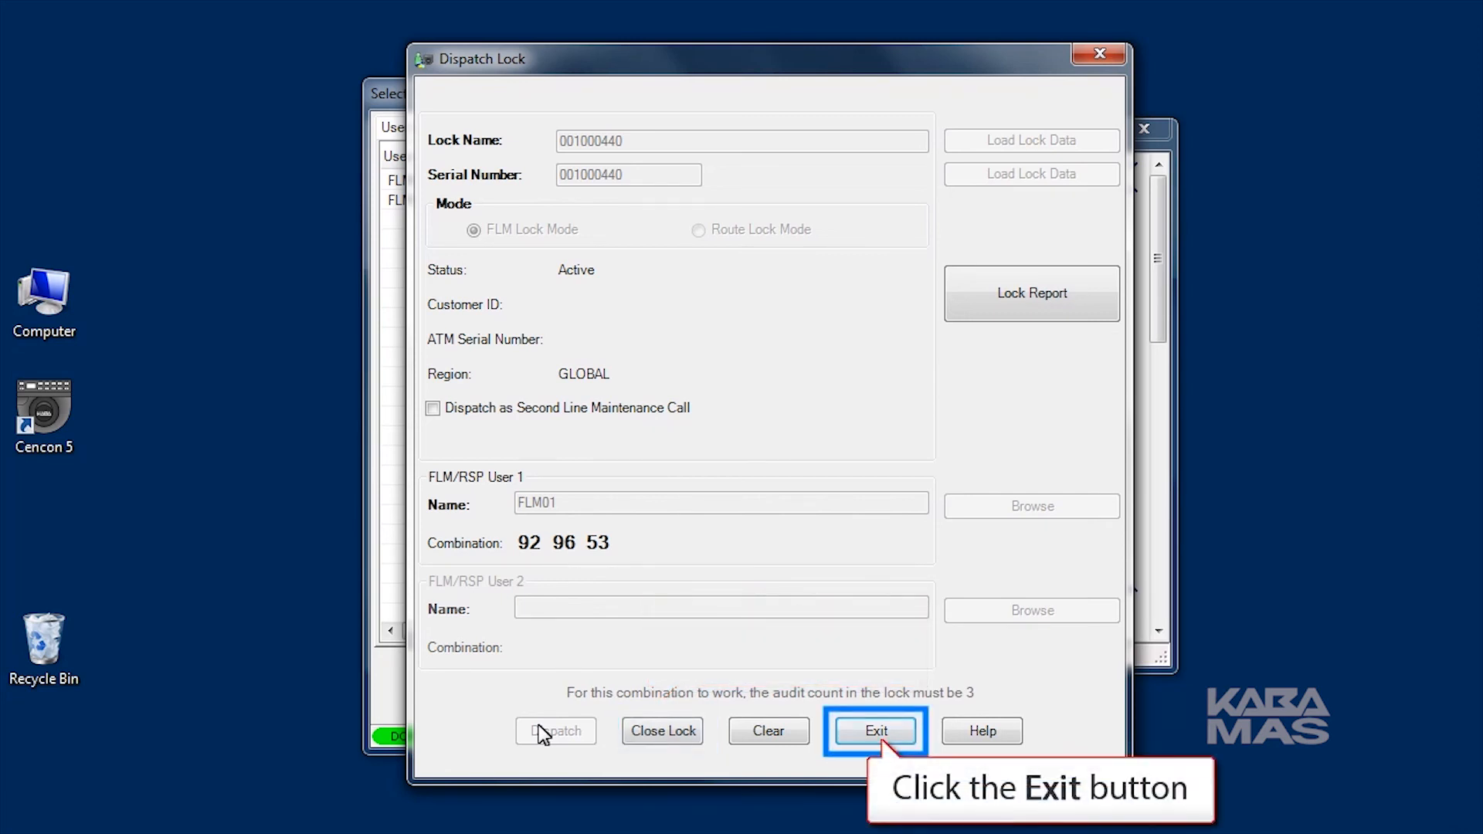
# - Exit Dispatch Lock and close the leftover Select User window, returning to the main Cencon window
pyautogui.click(874, 731)
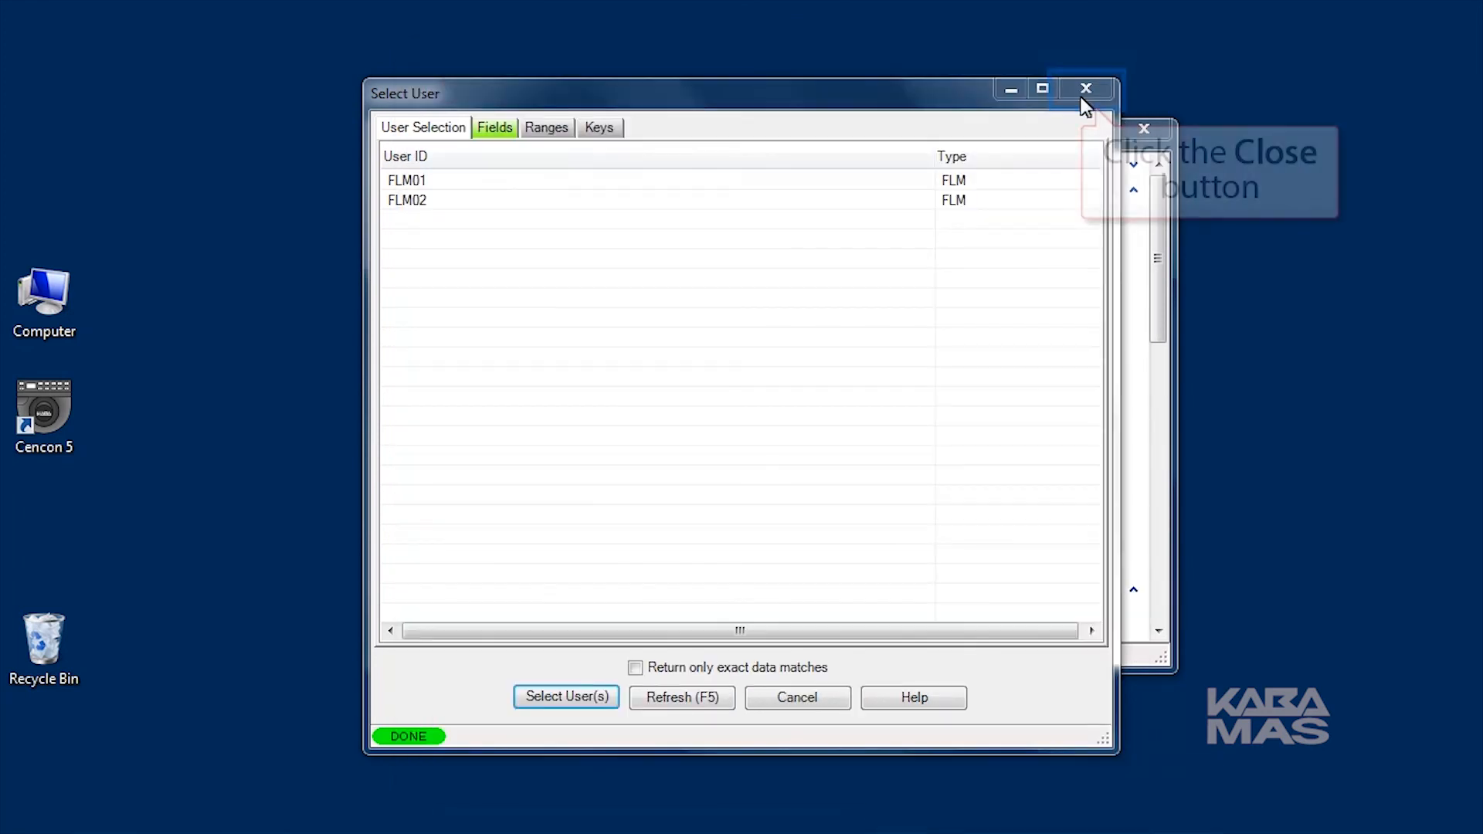
pyautogui.click(1085, 86)
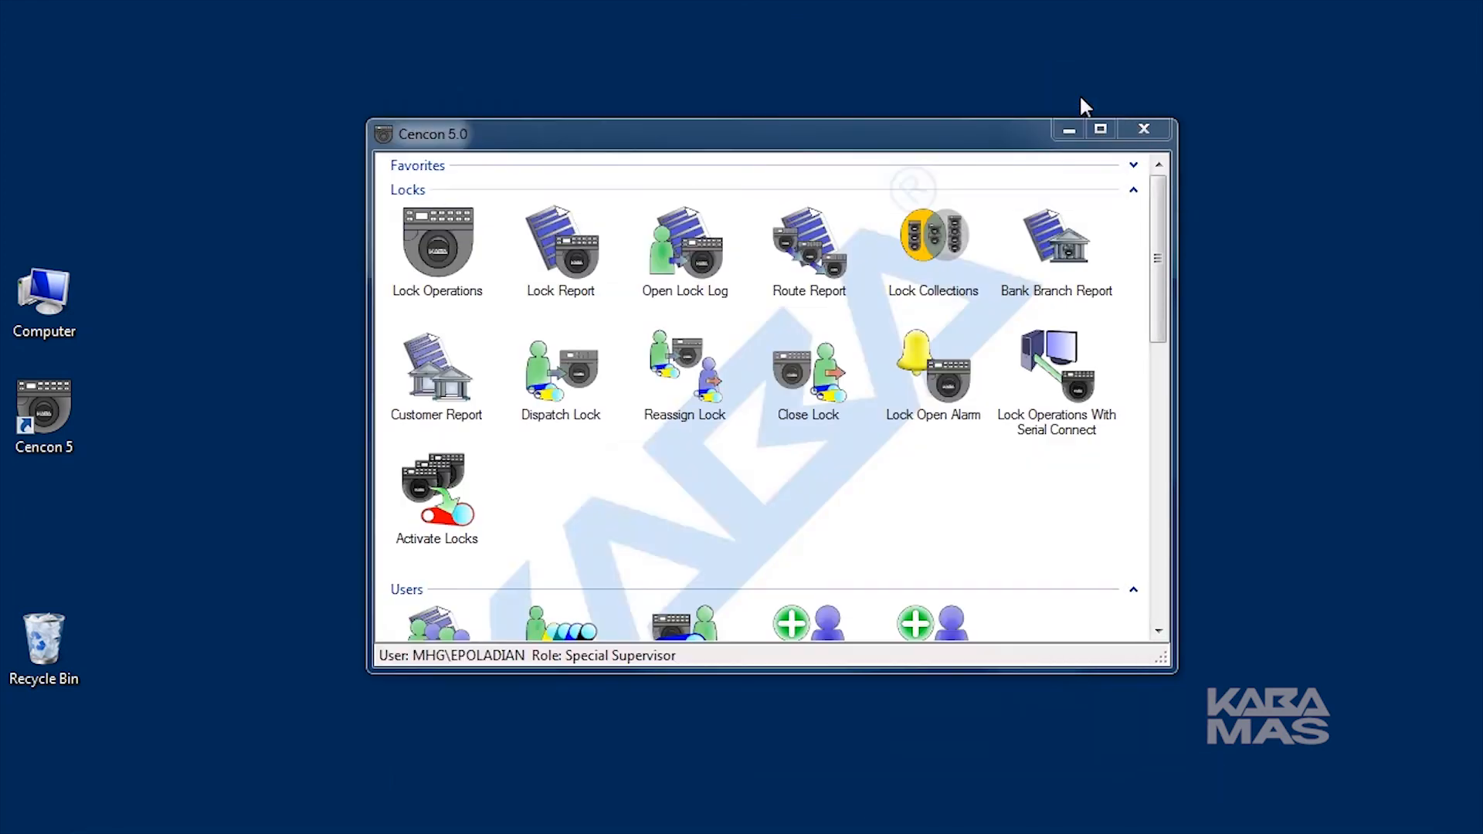